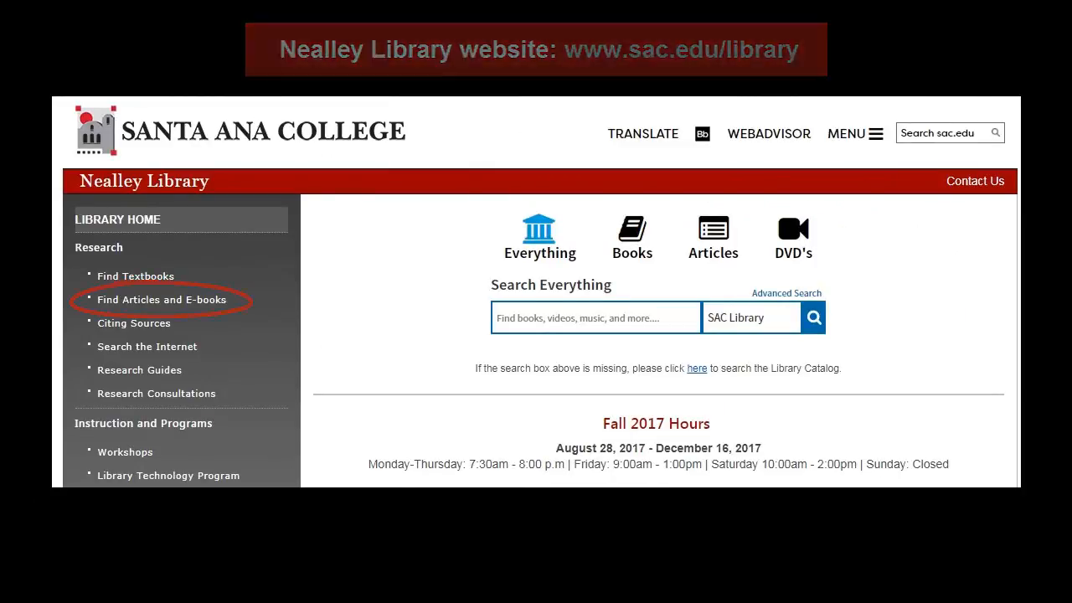
Step: Go to the library's 'Find Articles and E-books' page from the home page sidebar
click(161, 298)
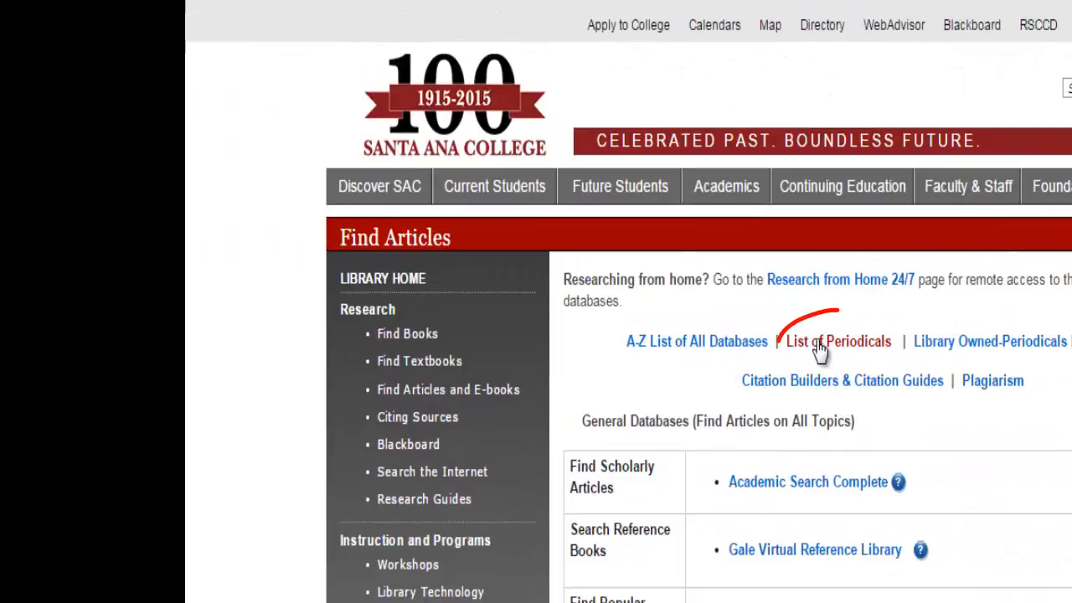
Step: Go to the List of Periodicals and enter 'nation' in the Full Text Finder search box
click(838, 341)
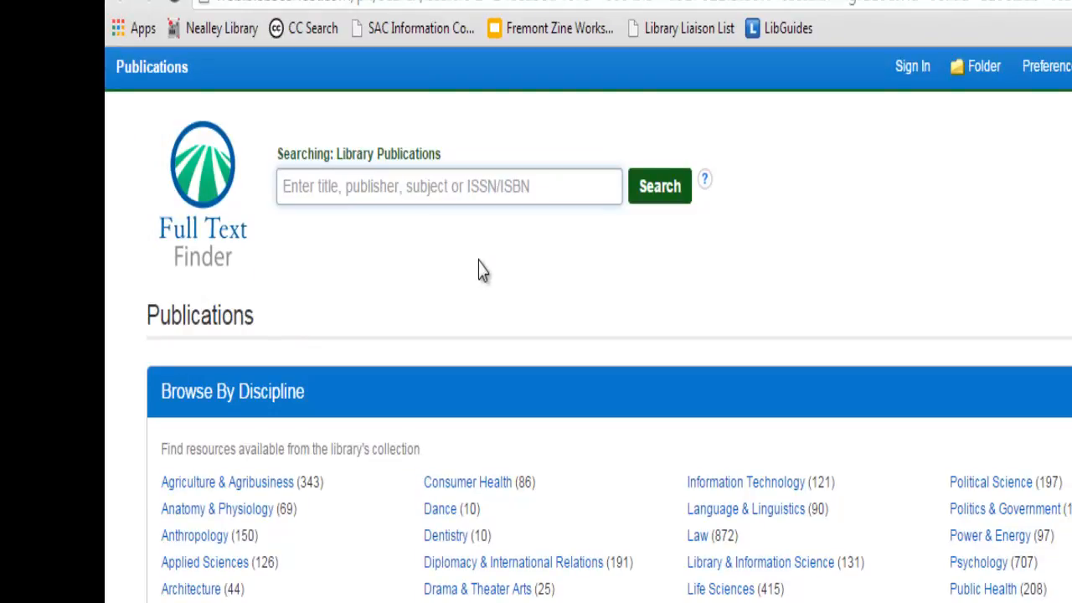
text(nation)
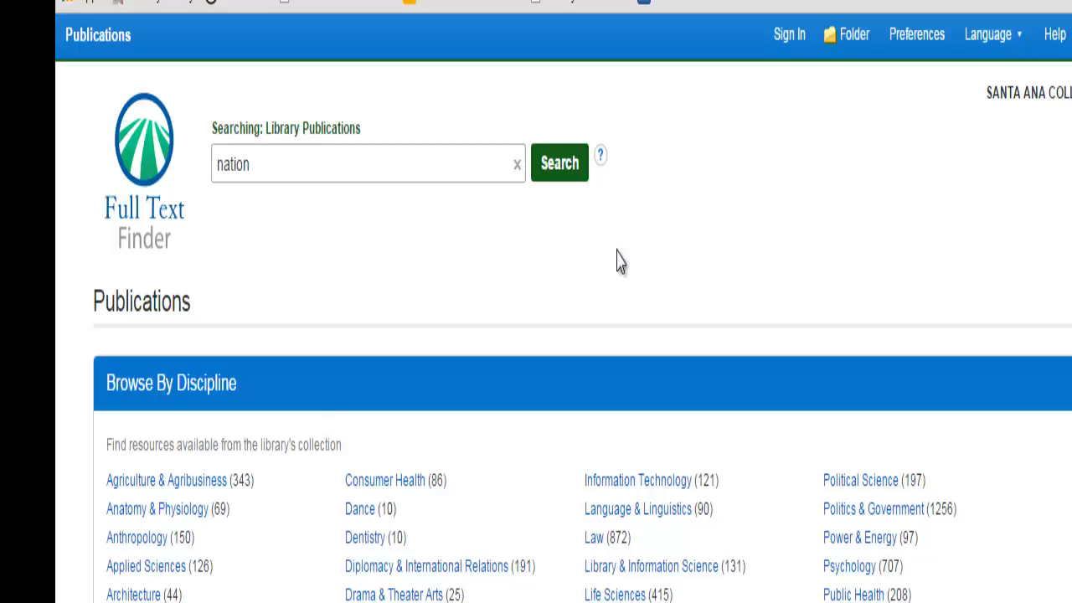
mouse_move(573, 185)
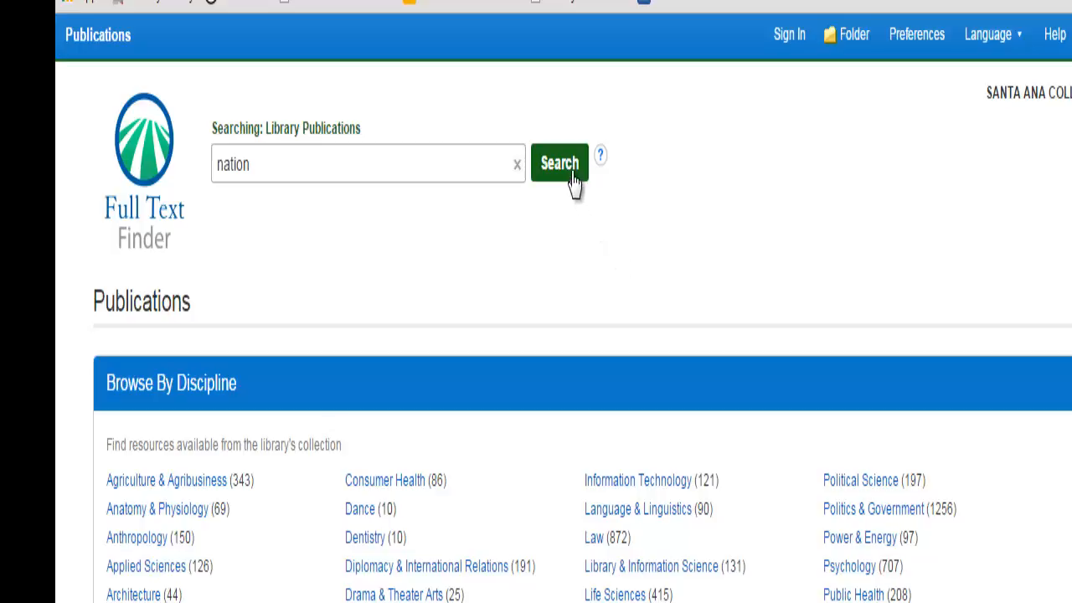
Step: Run the publication search for 'nation' and scroll down the results toward The Nation
click(560, 163)
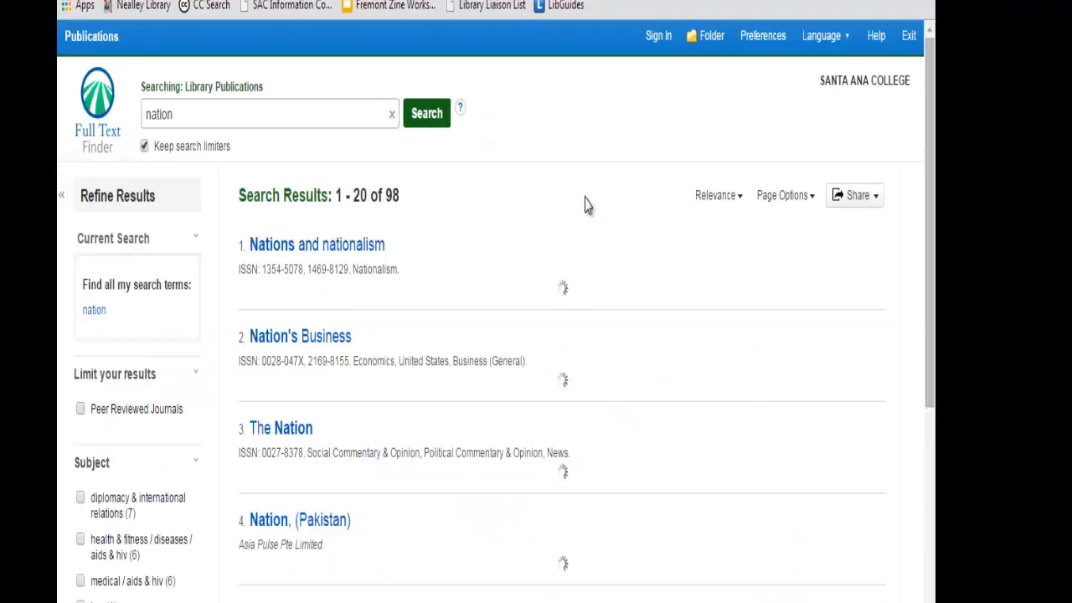
scroll(down, 3)
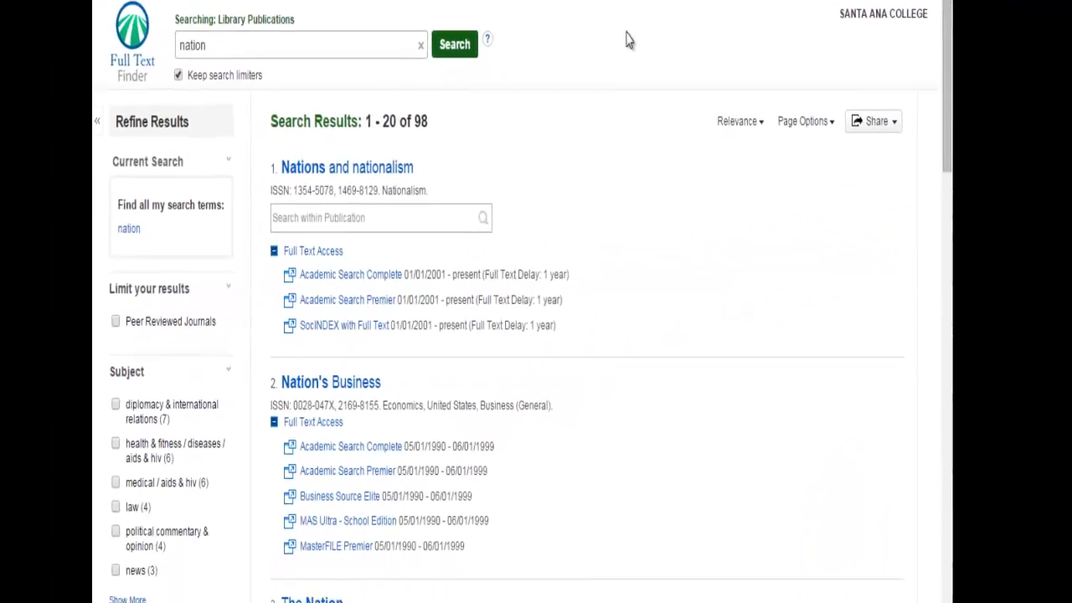
scroll(down, 3)
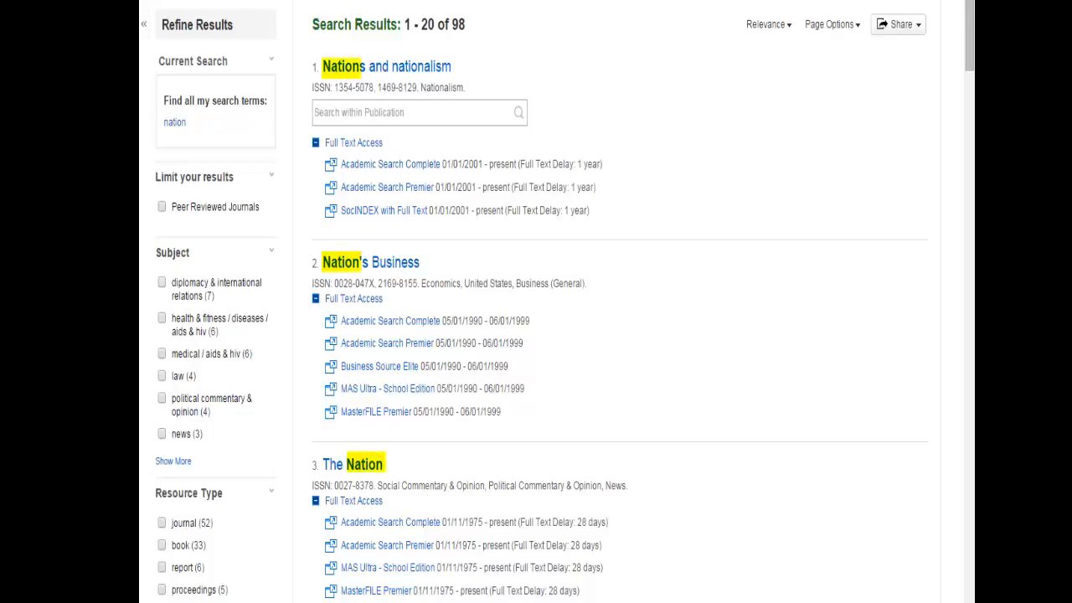
mouse_move(647, 17)
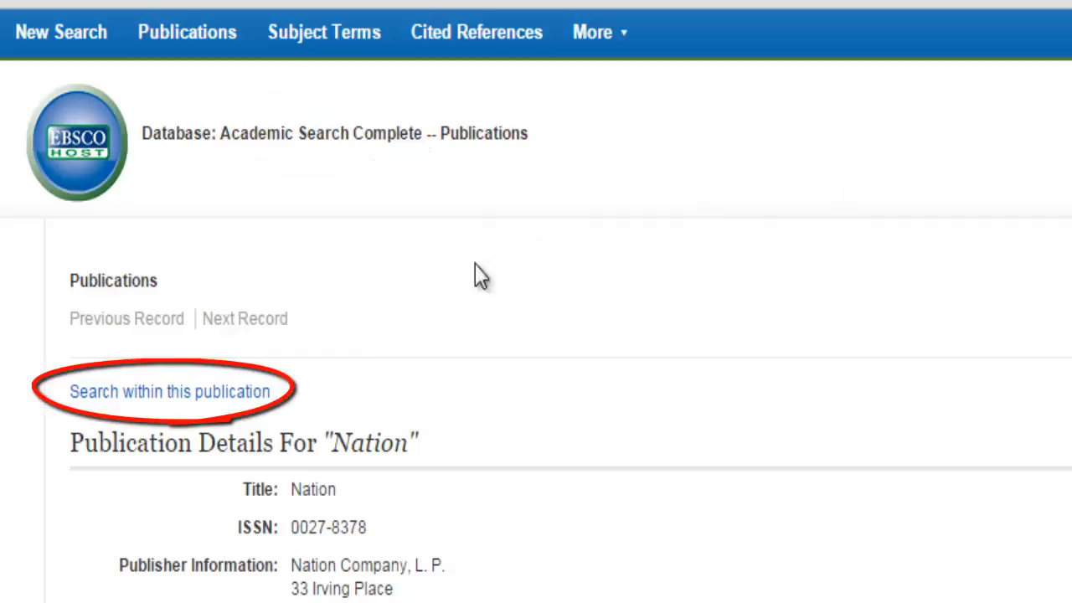
Step: Search within Nation for 'a word to graduates organize' on the second search line
click(168, 392)
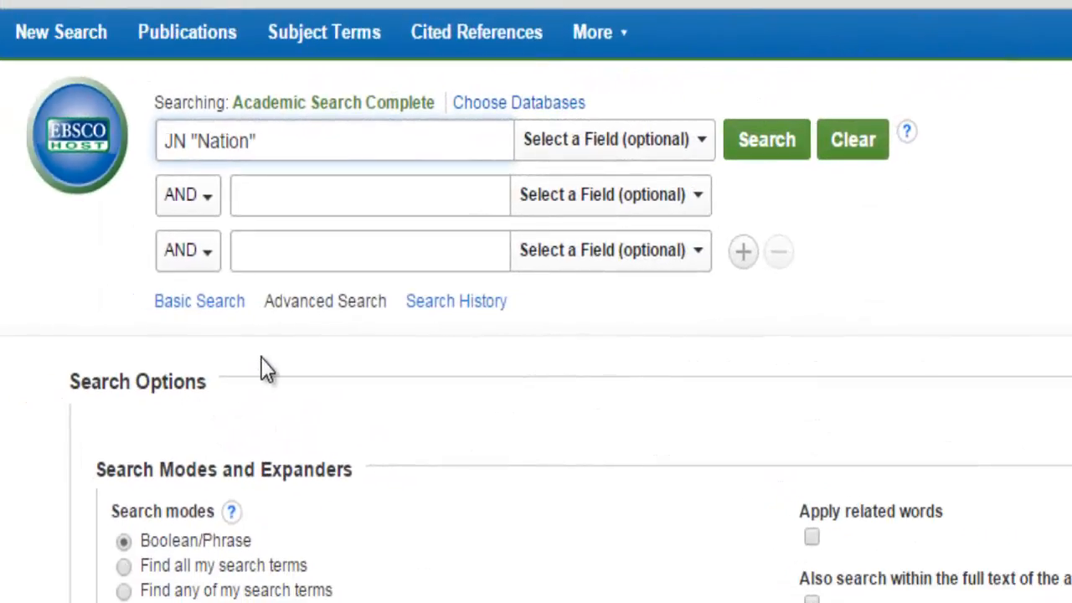
click(368, 194)
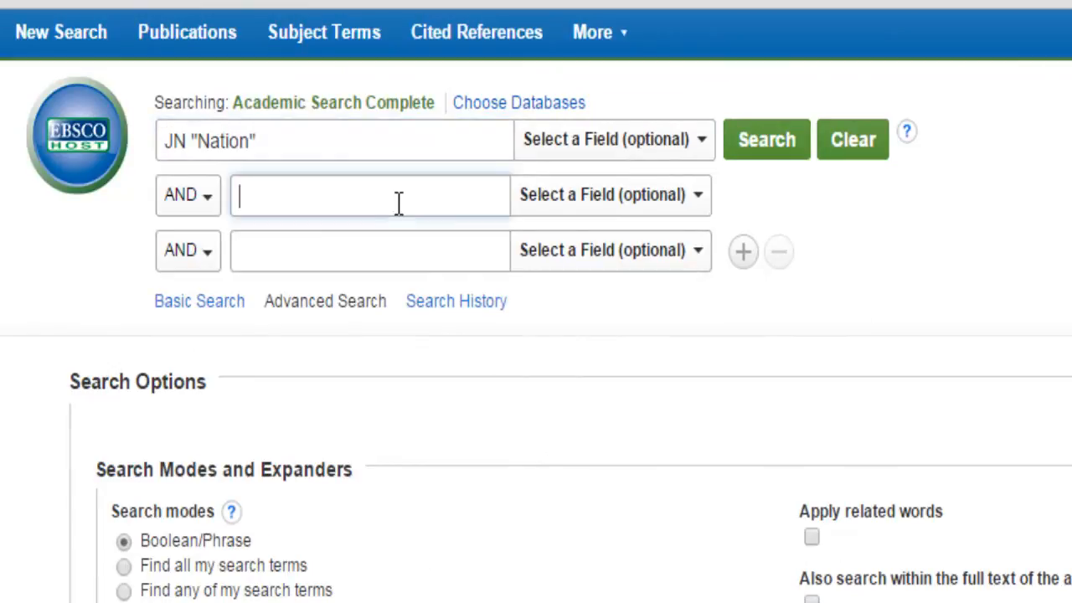
text(a w)
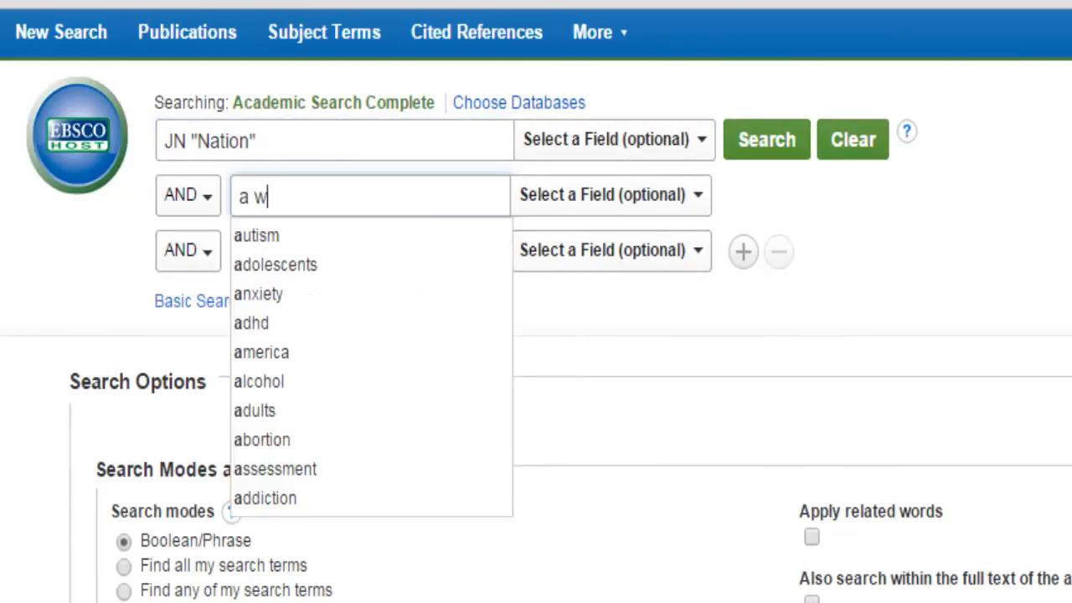
text(word to gradu)
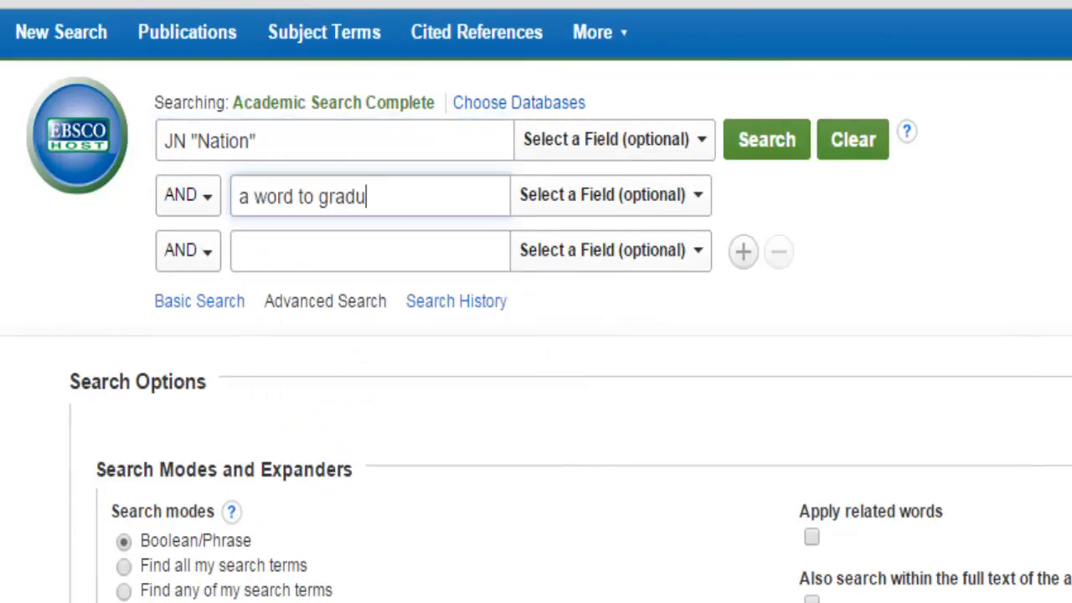
text(ates organize)
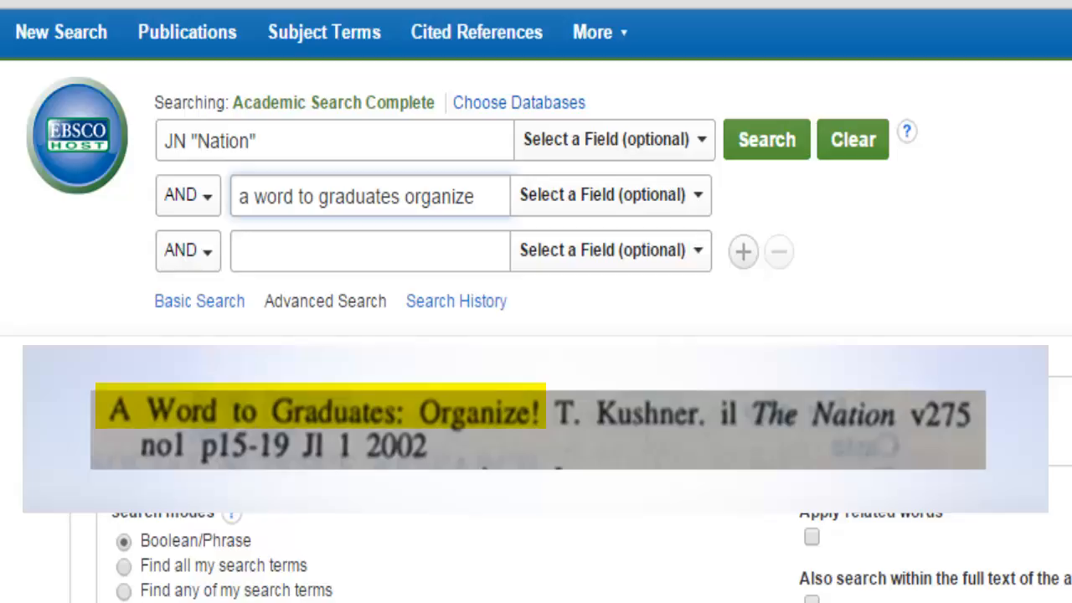
click(764, 139)
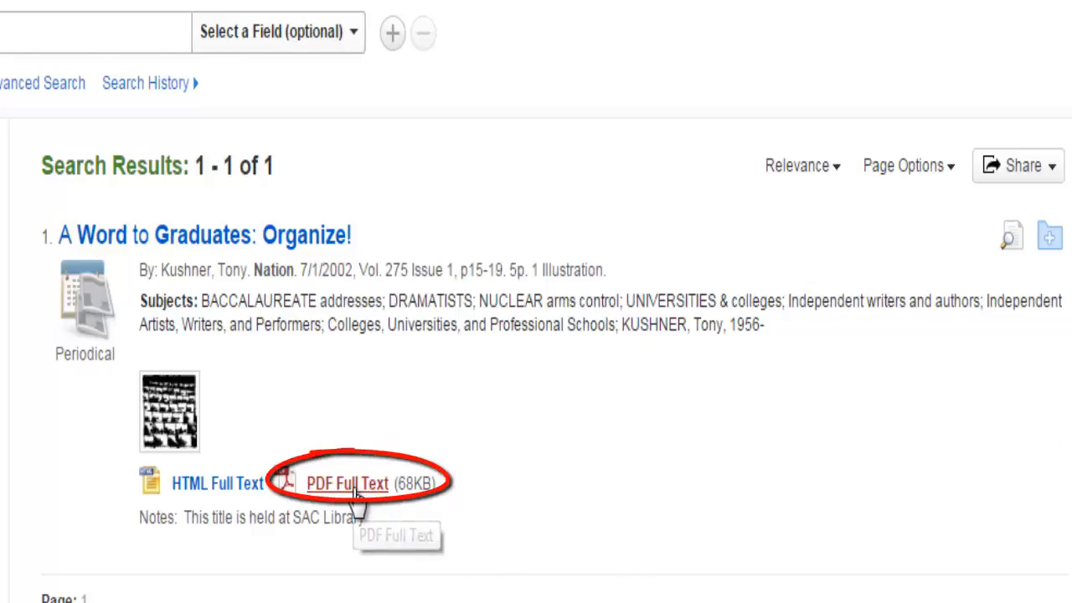
Step: View the PDF Full Text of 'A Word to Graduates: Organize!' in the EBSCOhost viewer
click(347, 482)
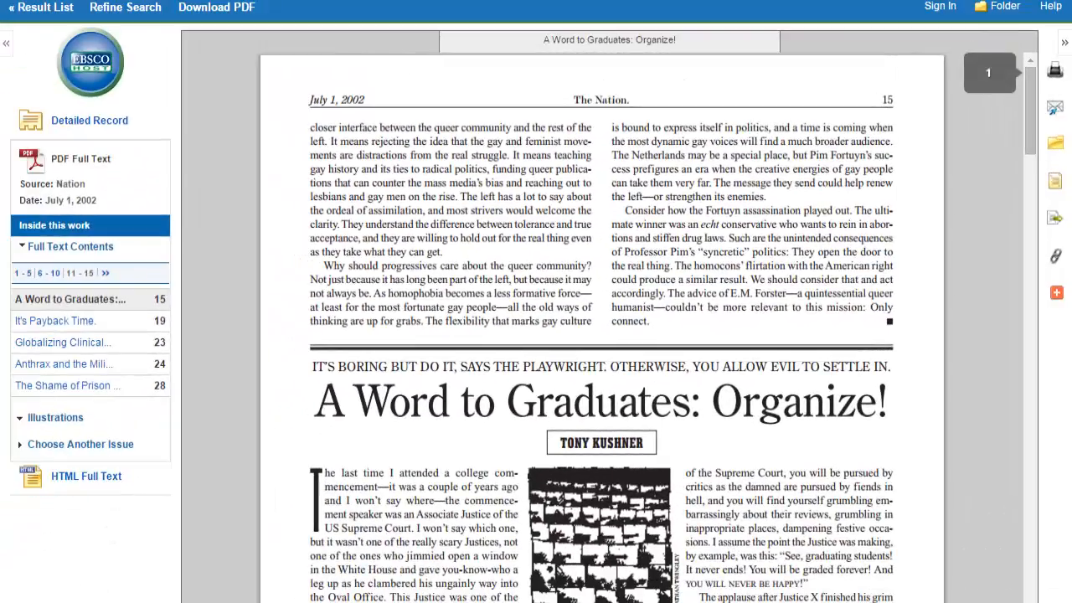